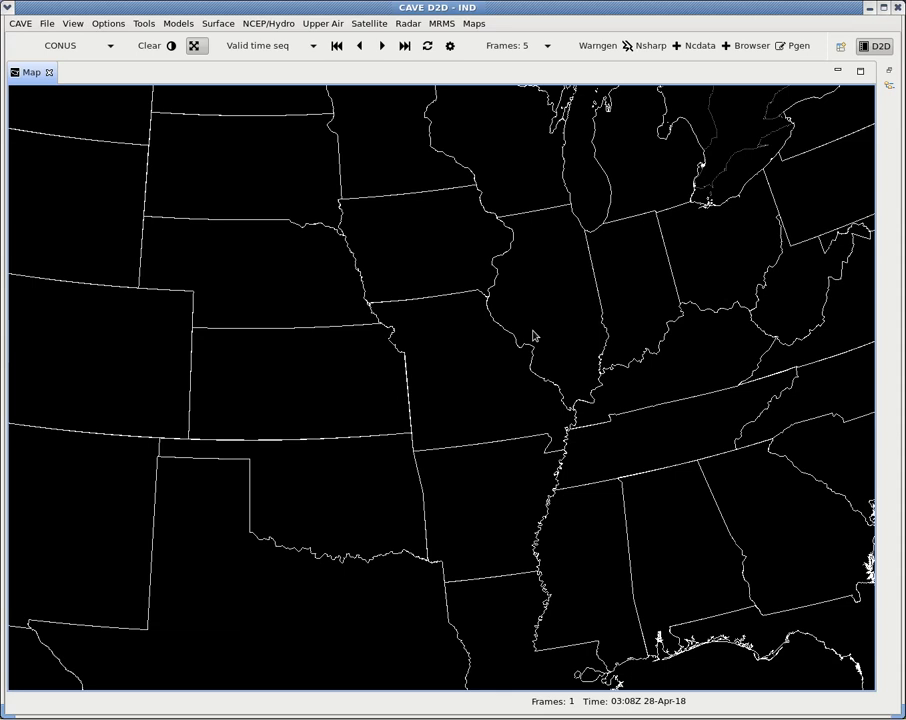
{"action": "mouse_move", "coordinate": [480, 362]}
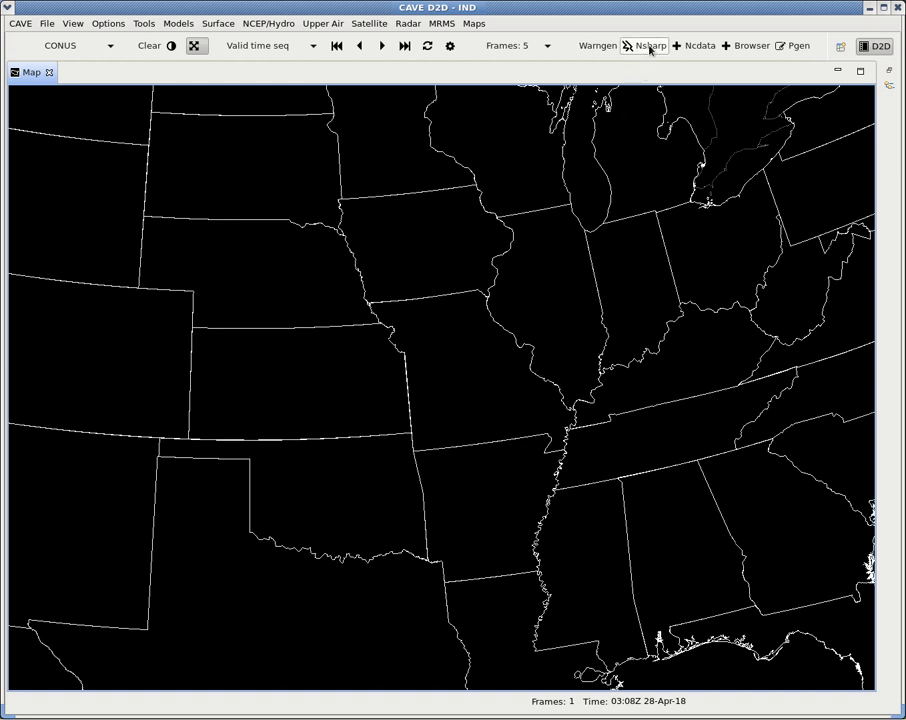
{"action": "mouse_move", "coordinate": [650, 45]}
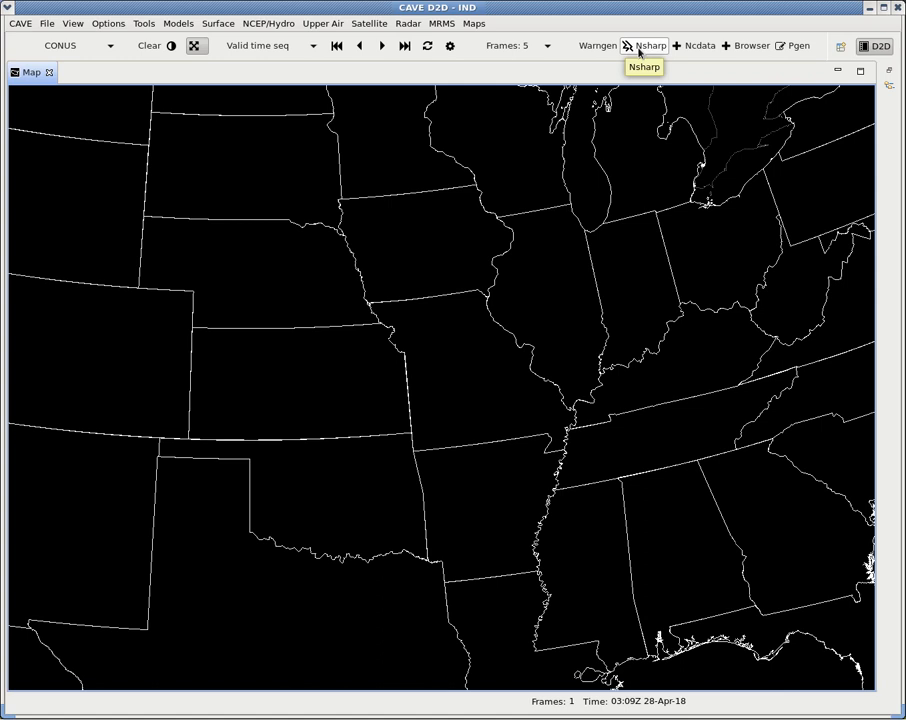
- Show the NSHARP(D2D) sounding tools panel docked to the right of the map
{"action": "left_click", "coordinate": [649, 45]}
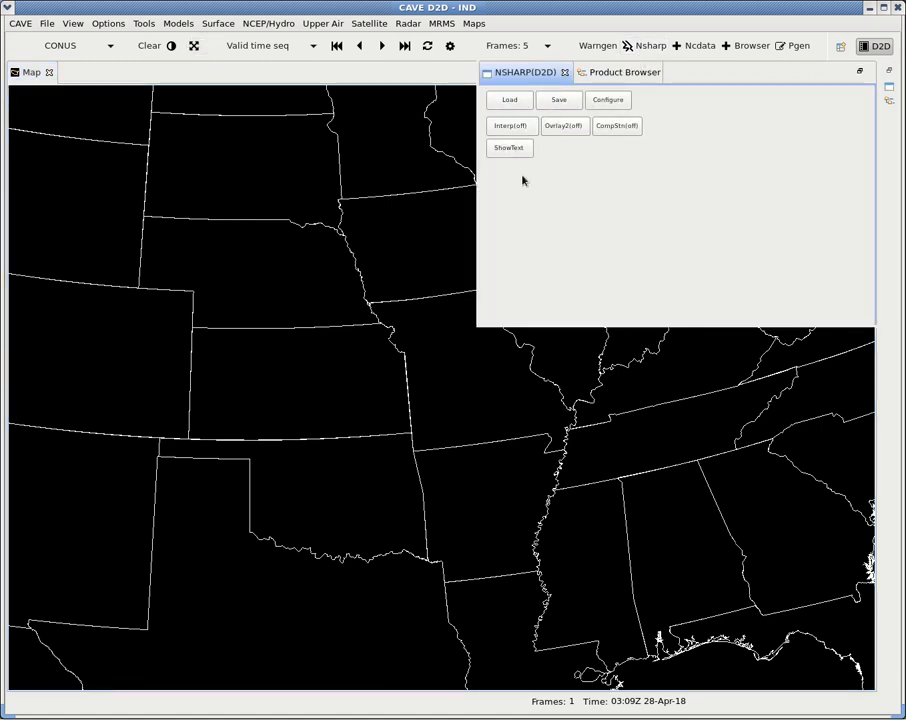
{"action": "left_click", "coordinate": [509, 99]}
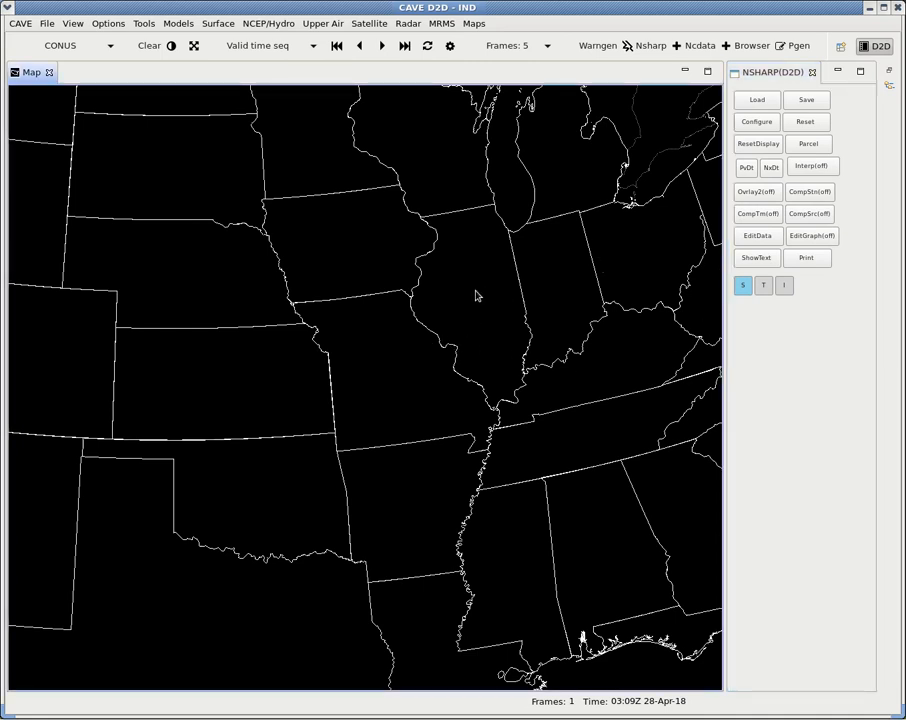
{"action": "mouse_move", "coordinate": [478, 326]}
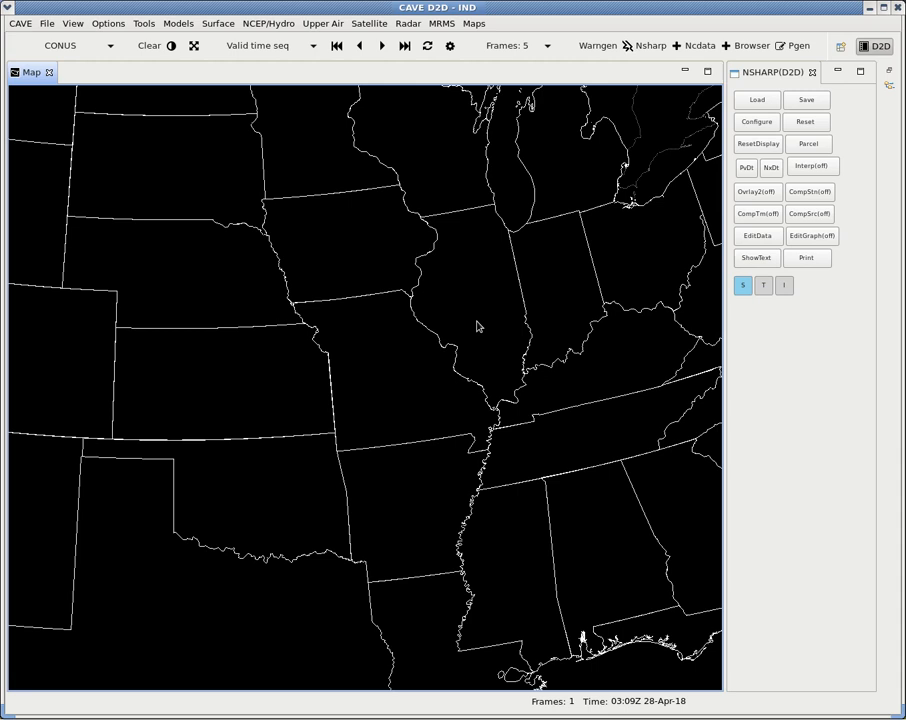
{"action": "mouse_move", "coordinate": [505, 370]}
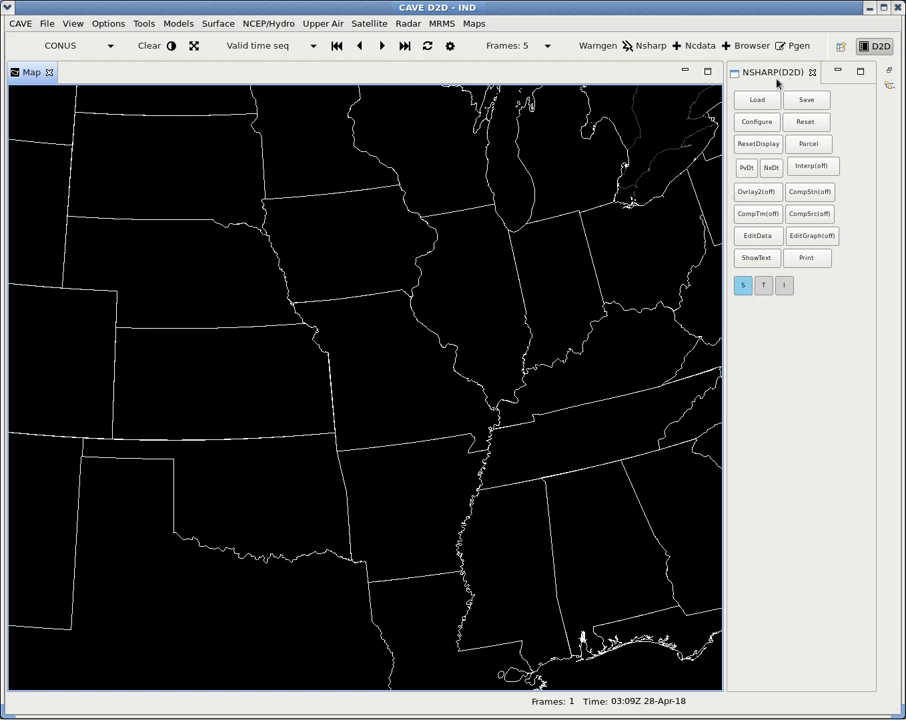
{"action": "left_click", "coordinate": [773, 72]}
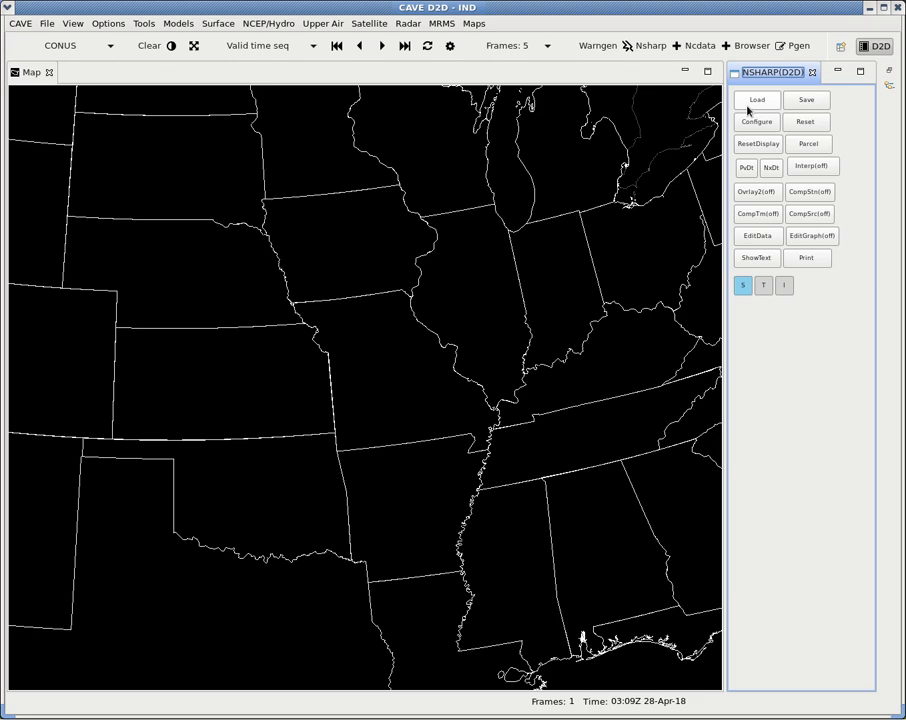
- Load the 180428/00(Sat) BUFRUA soundings, limited to 00Z and 12Z only, plotting station markers
{"action": "left_click", "coordinate": [757, 99]}
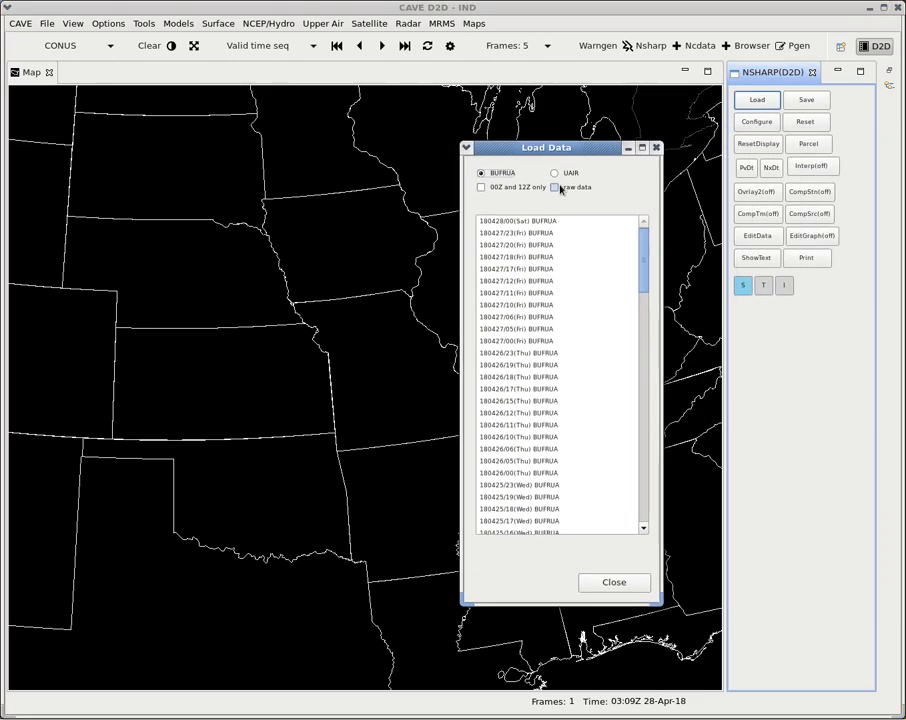
{"action": "scroll", "scroll_direction": "down", "scroll_amount": 3}
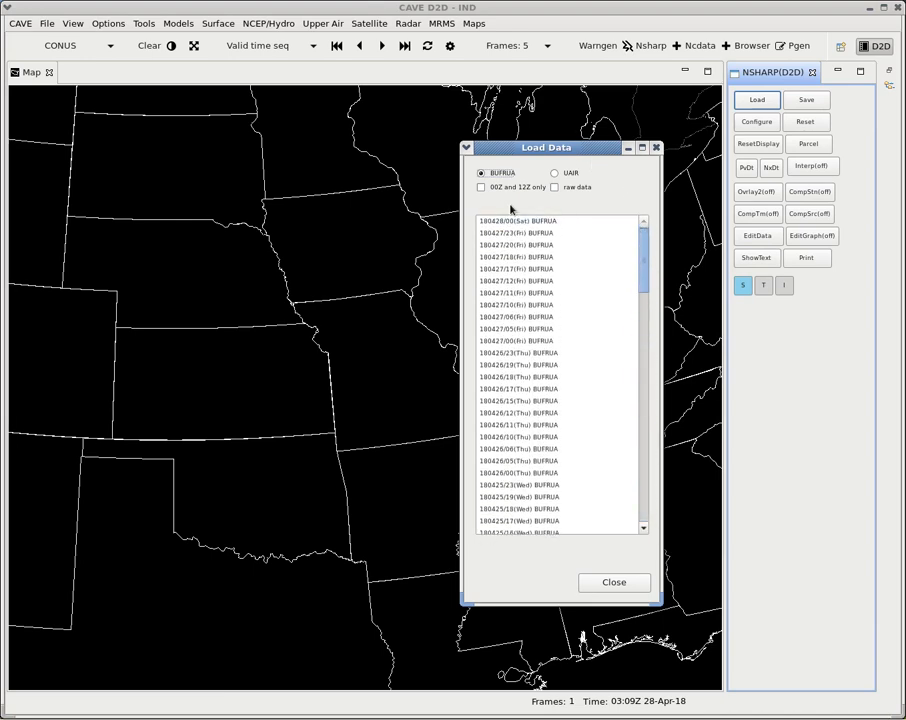
{"action": "left_click", "coordinate": [482, 187]}
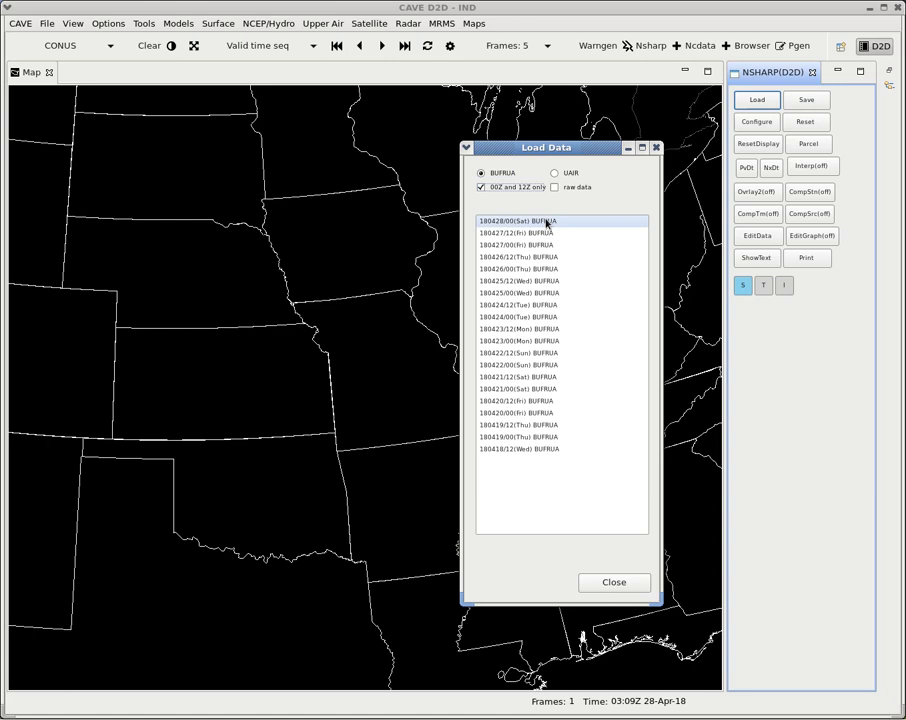
{"action": "left_click_drag", "start_coordinate": [547, 147], "coordinate": [756, 187]}
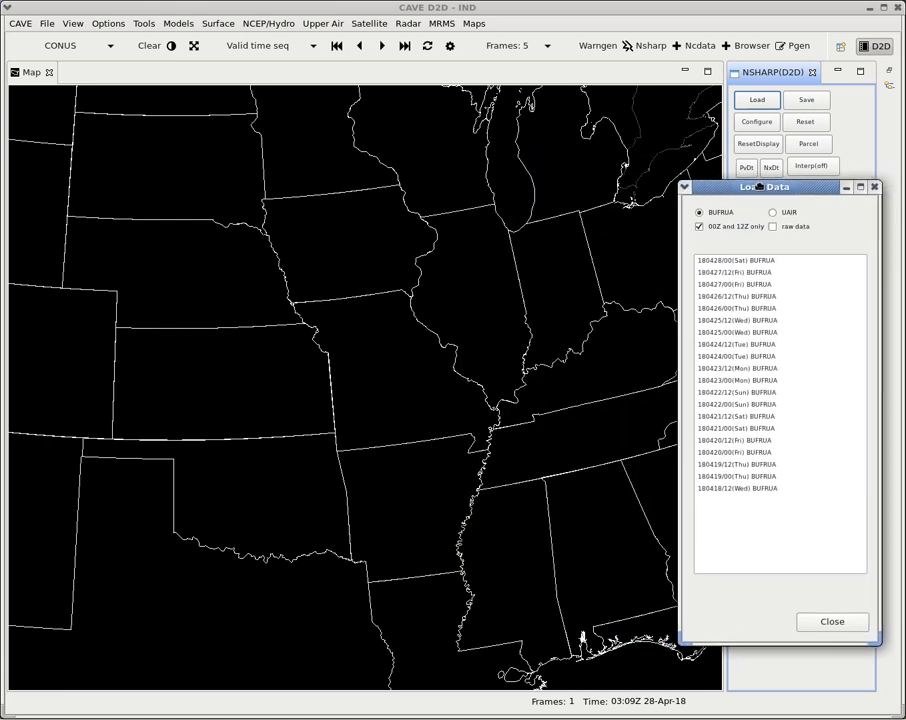
{"action": "left_click", "coordinate": [740, 259]}
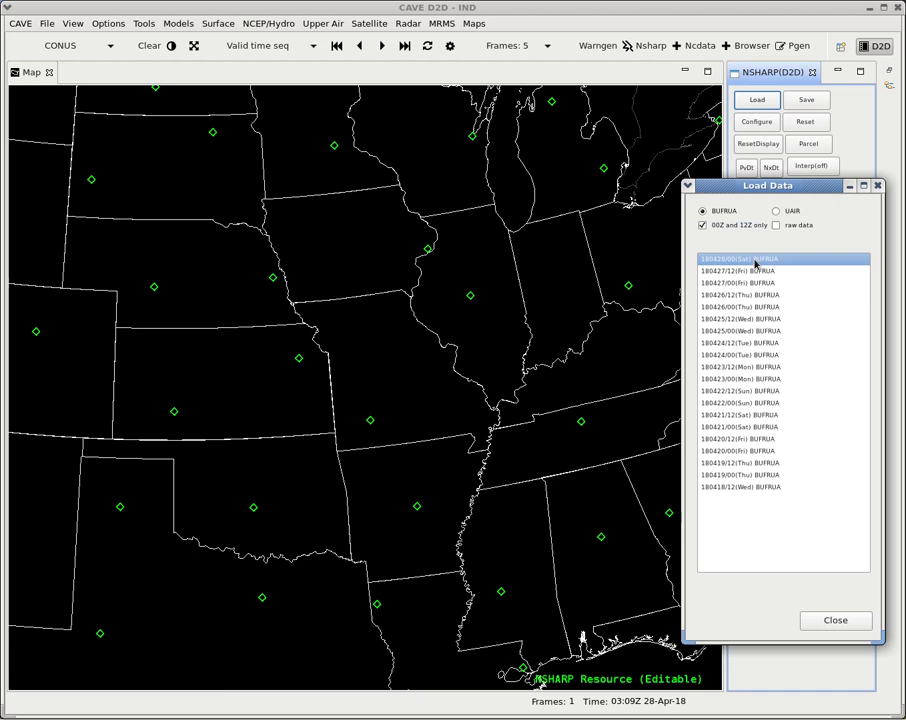
{"action": "mouse_move", "coordinate": [465, 263]}
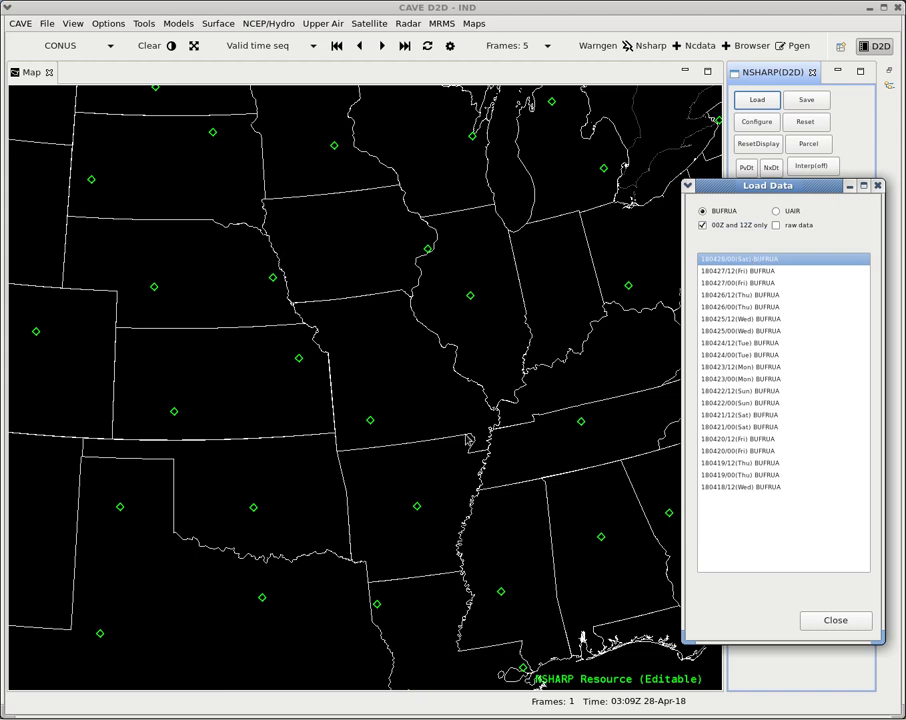
{"action": "mouse_move", "coordinate": [431, 278]}
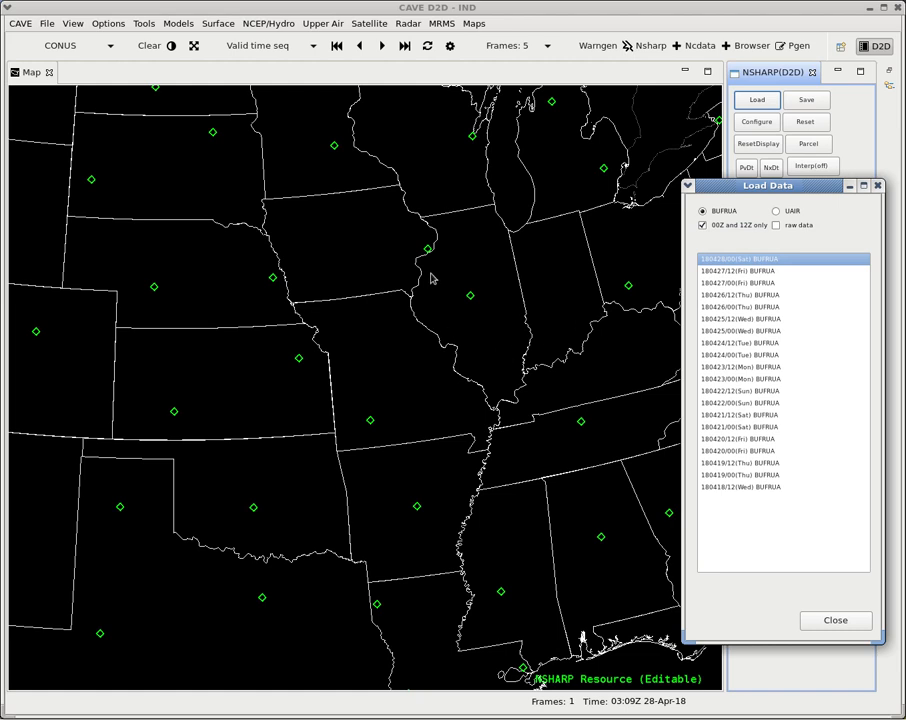
{"action": "mouse_move", "coordinate": [435, 280]}
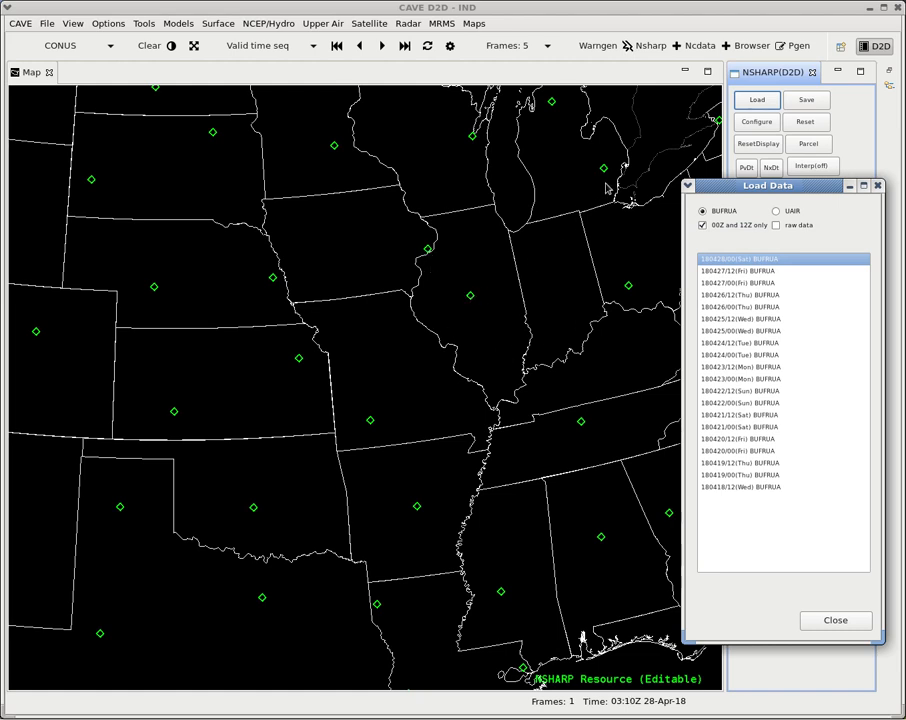
{"action": "mouse_move", "coordinate": [99, 520]}
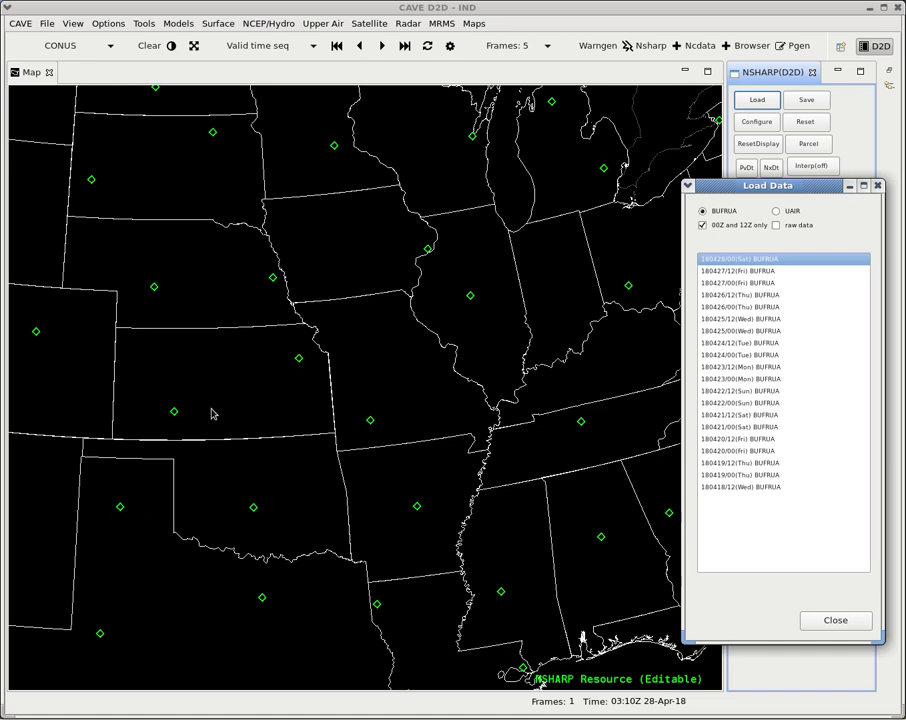
{"action": "mouse_move", "coordinate": [810, 205]}
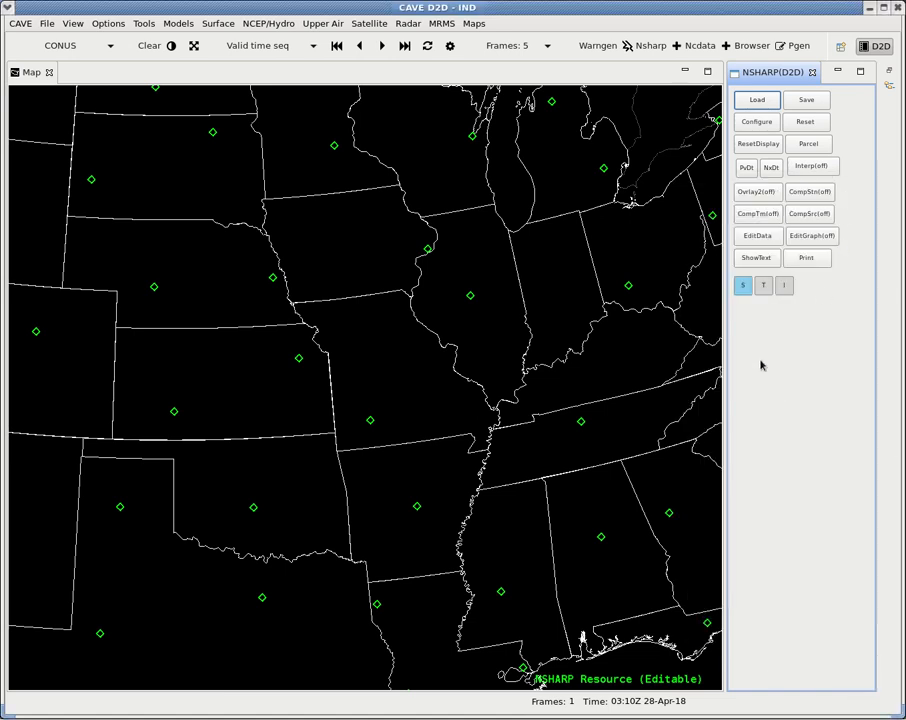
{"action": "mouse_move", "coordinate": [549, 495]}
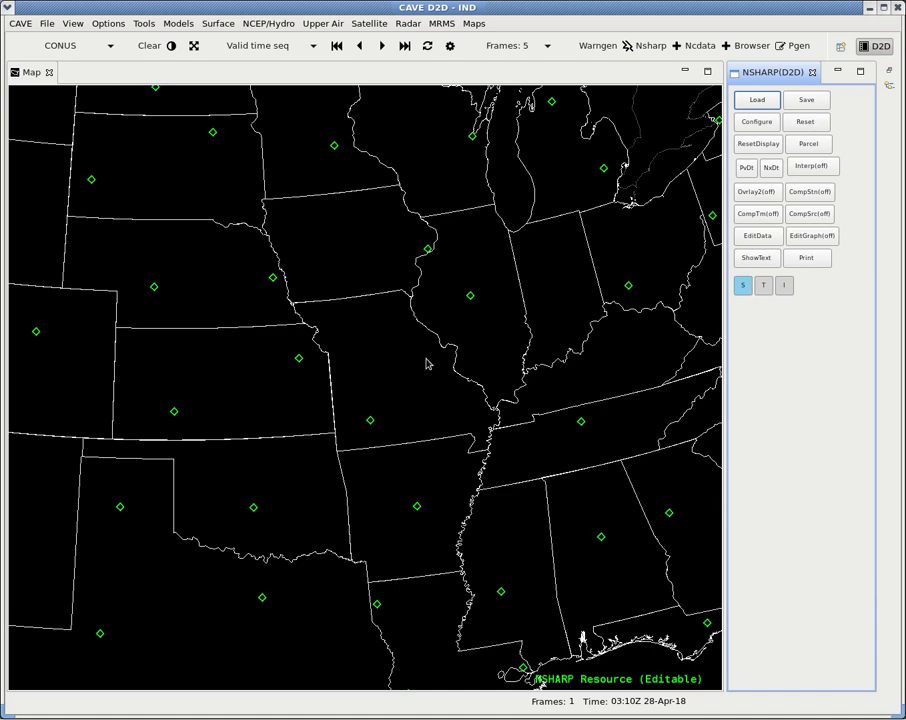
{"action": "mouse_move", "coordinate": [468, 311]}
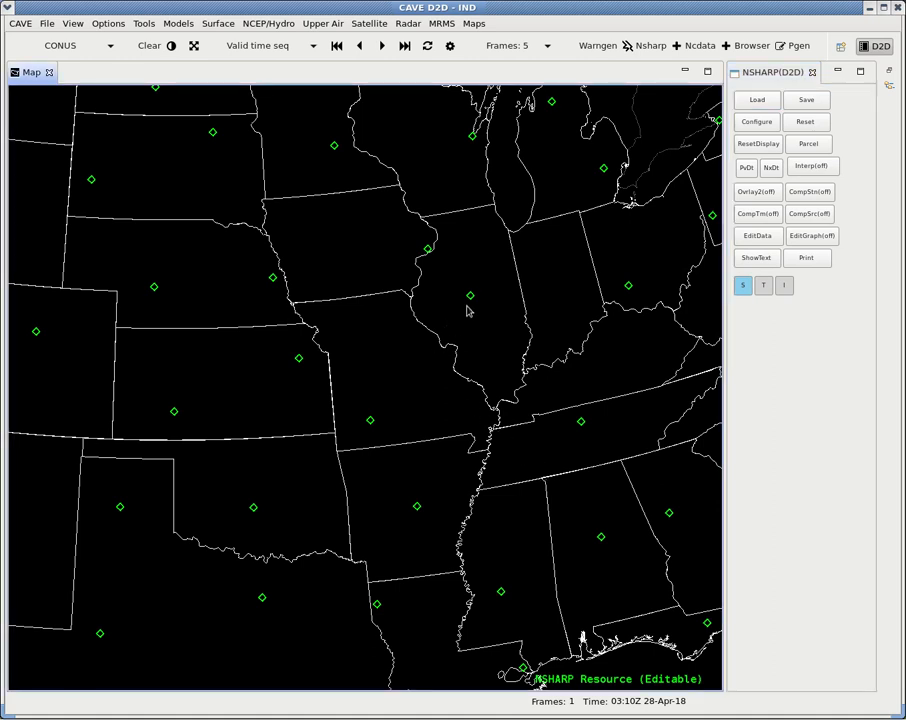
{"action": "mouse_move", "coordinate": [254, 512]}
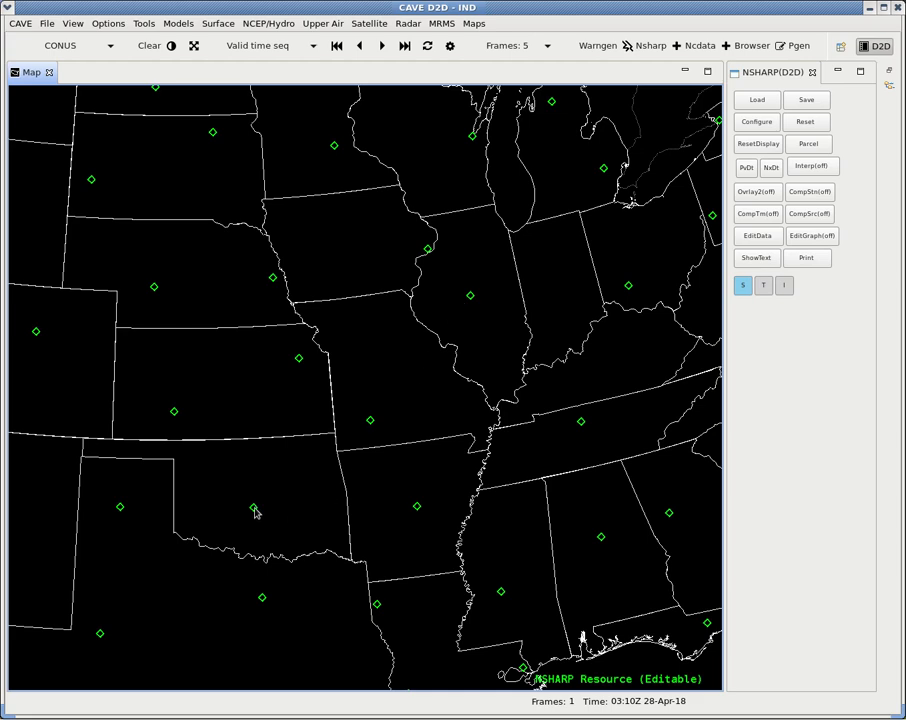
- Select the KOUN station marker to show its Skew-T sounding in the NsharpEditor tab
{"action": "left_click", "coordinate": [252, 509]}
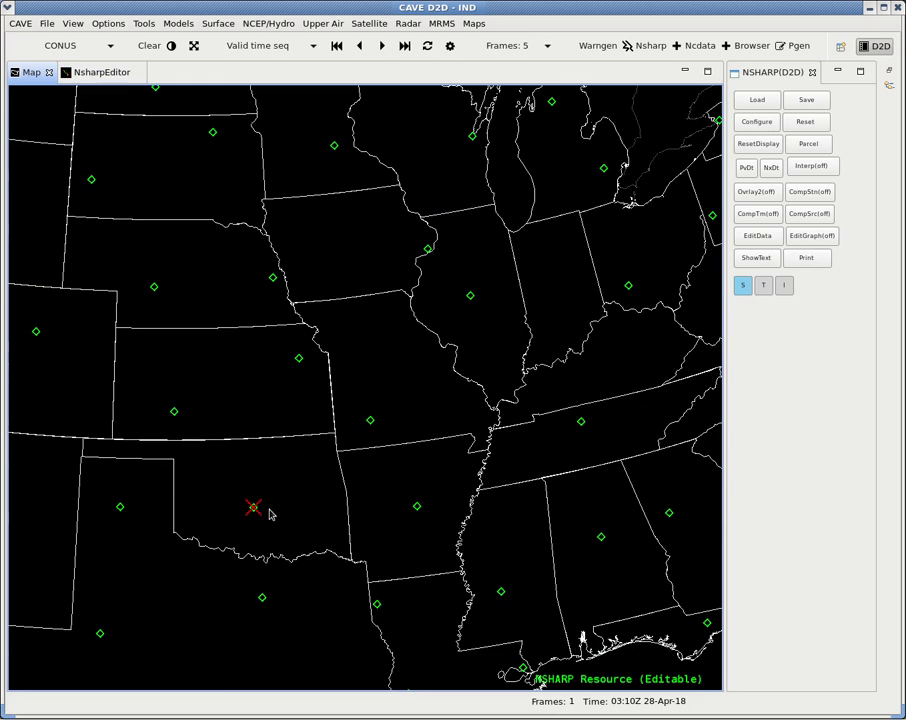
{"action": "mouse_move", "coordinate": [263, 517]}
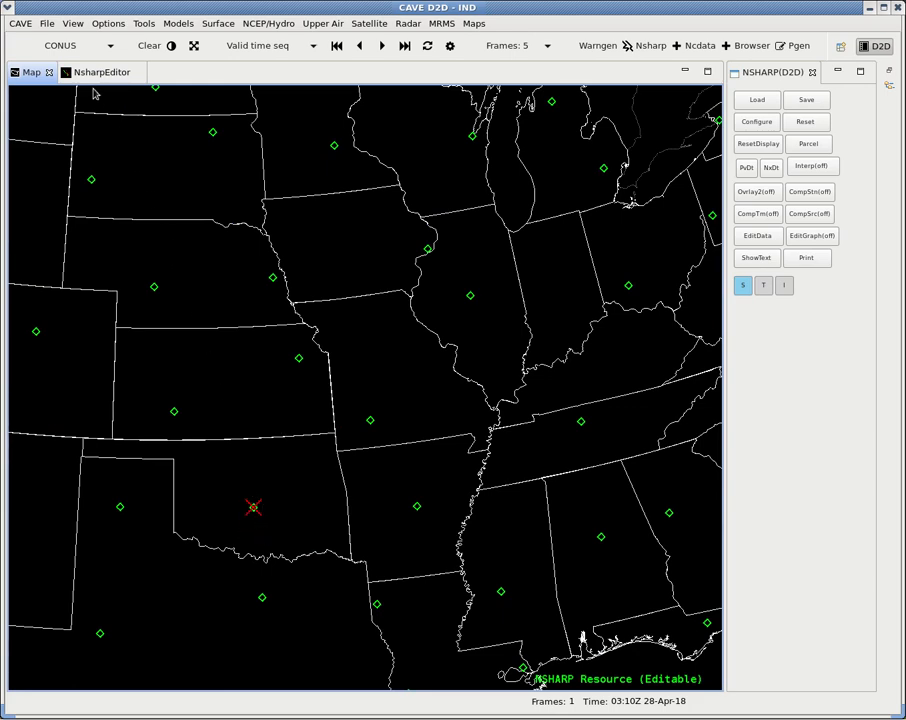
{"action": "left_click", "coordinate": [100, 72]}
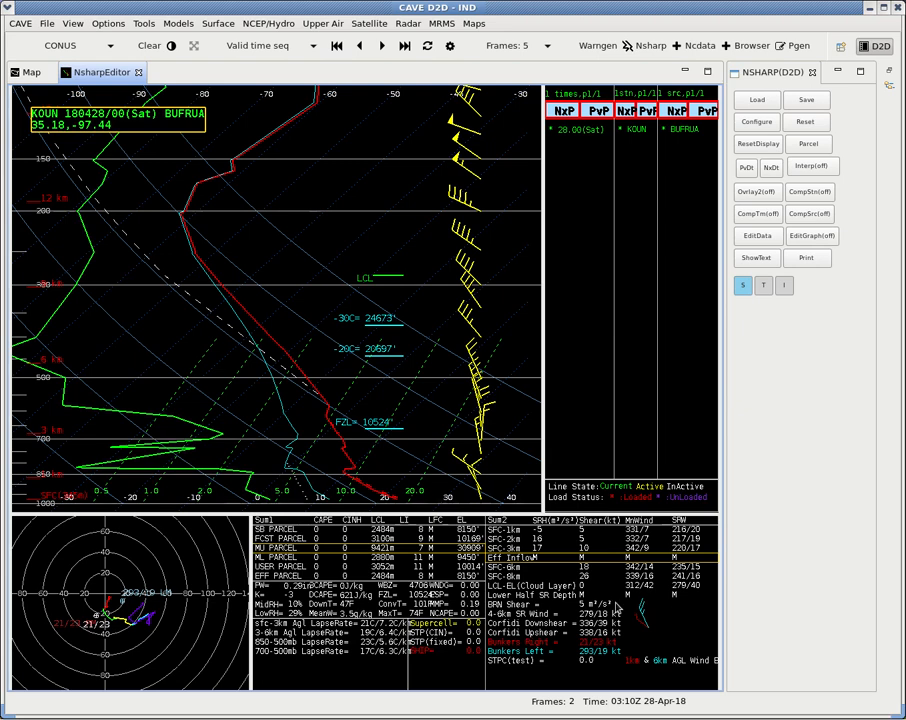
{"action": "mouse_move", "coordinate": [278, 362]}
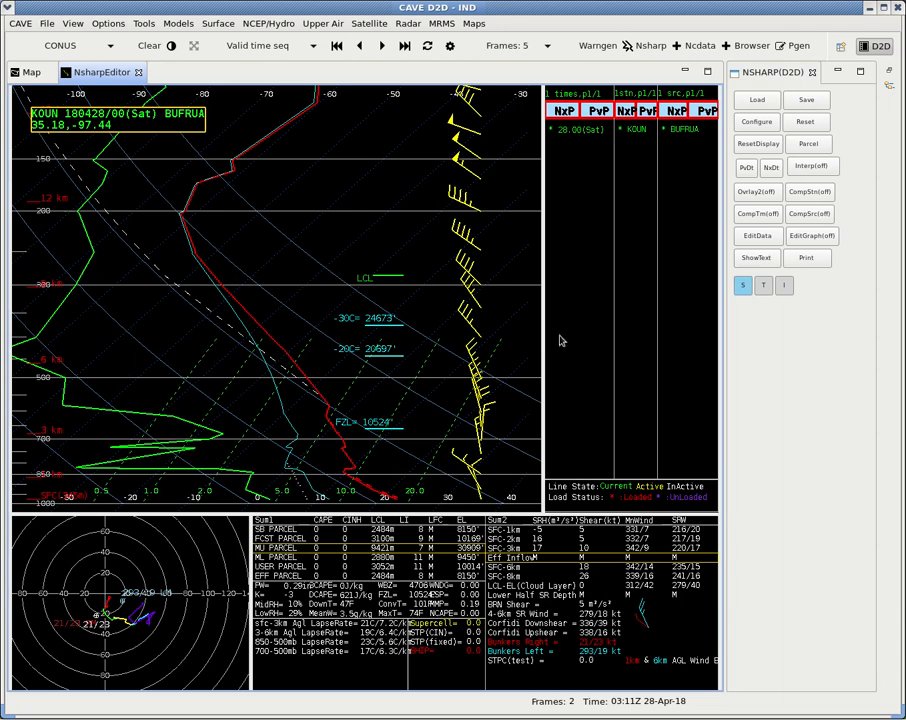
{"action": "mouse_move", "coordinate": [353, 570]}
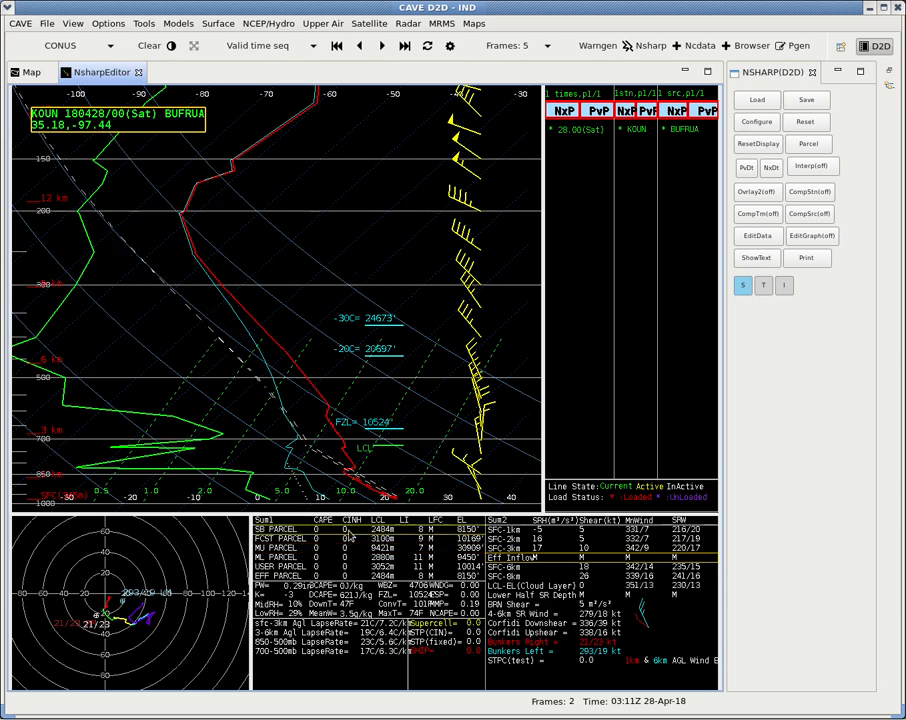
{"action": "mouse_move", "coordinate": [155, 290]}
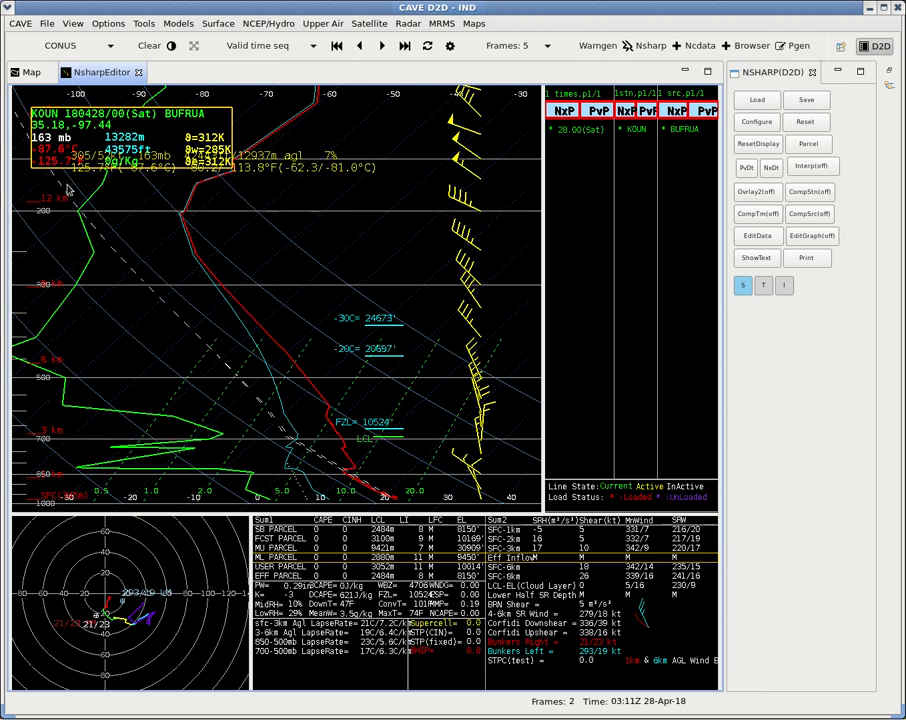
{"action": "mouse_move", "coordinate": [548, 393]}
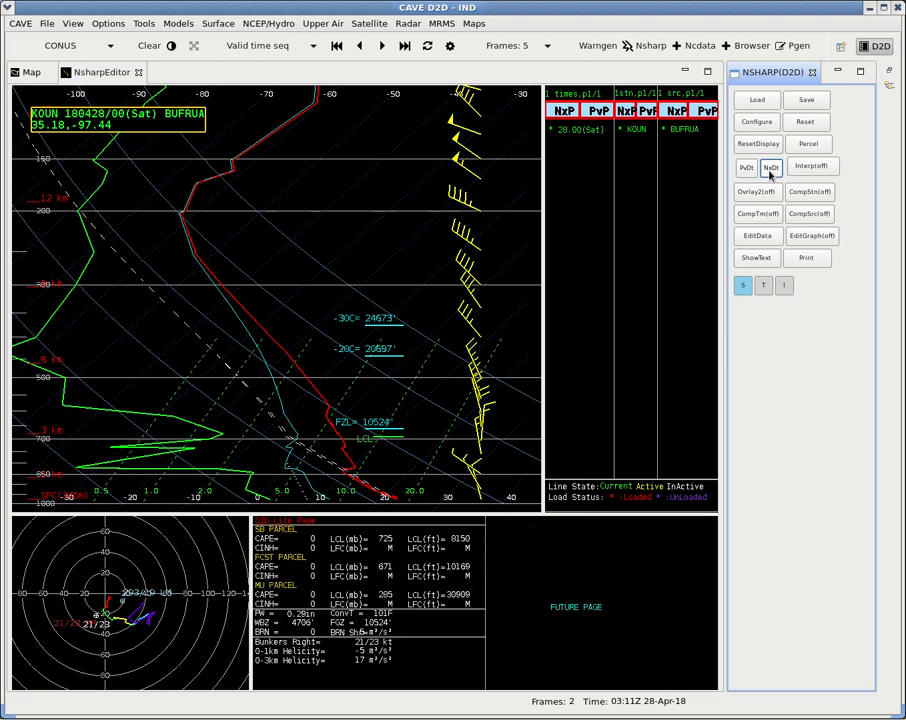
{"action": "left_click", "coordinate": [769, 167]}
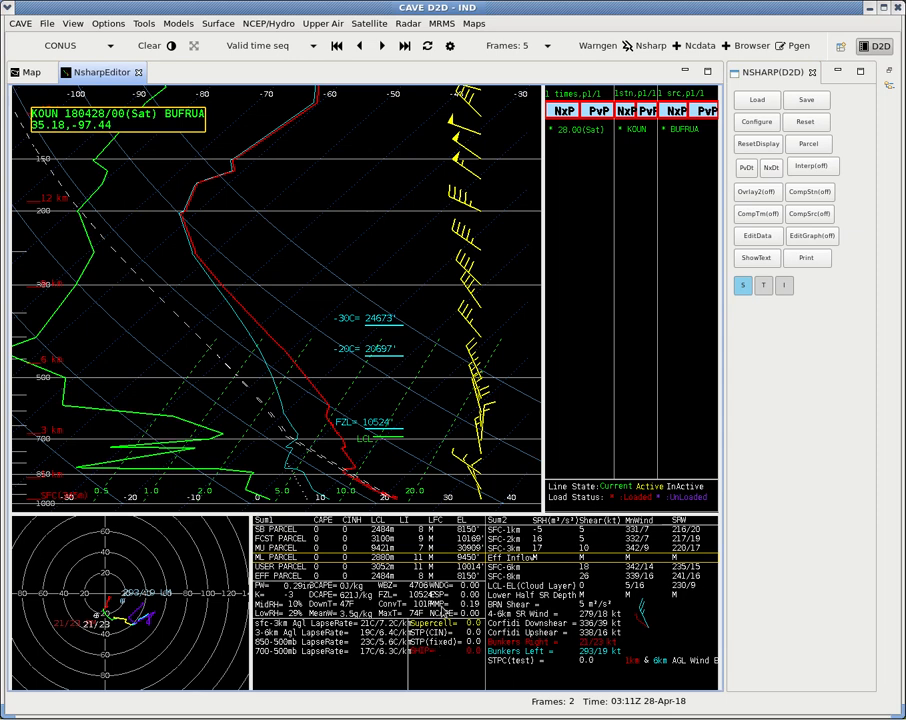
{"action": "mouse_move", "coordinate": [442, 611]}
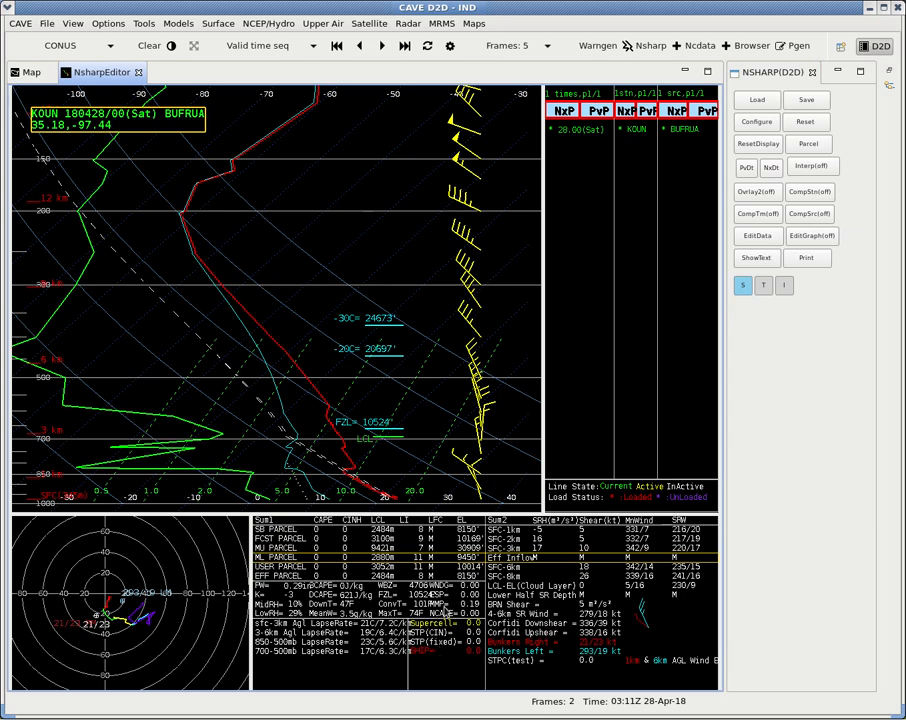
{"action": "mouse_move", "coordinate": [472, 226]}
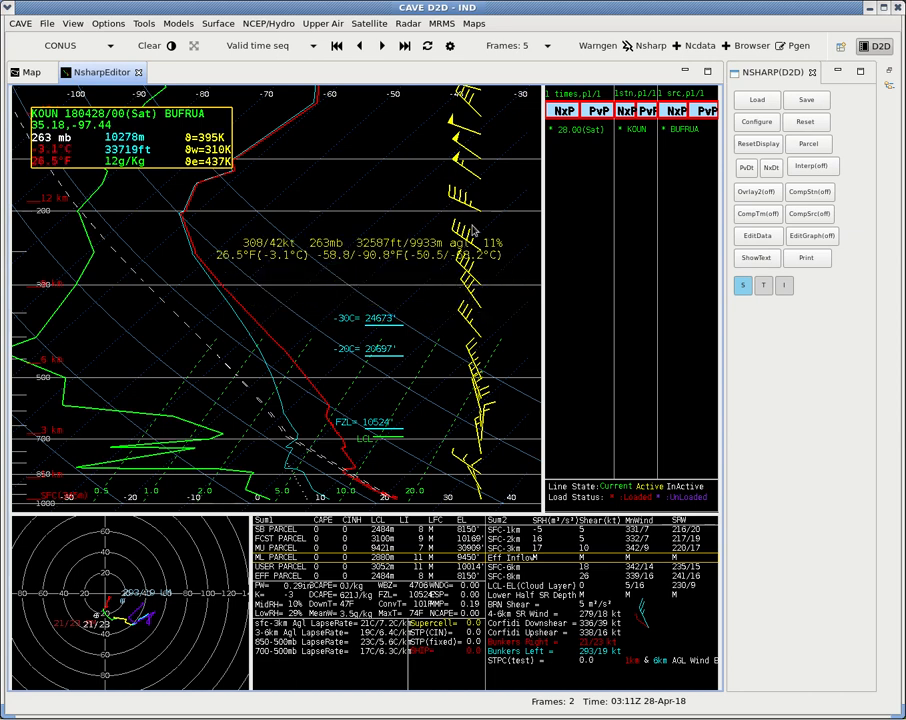